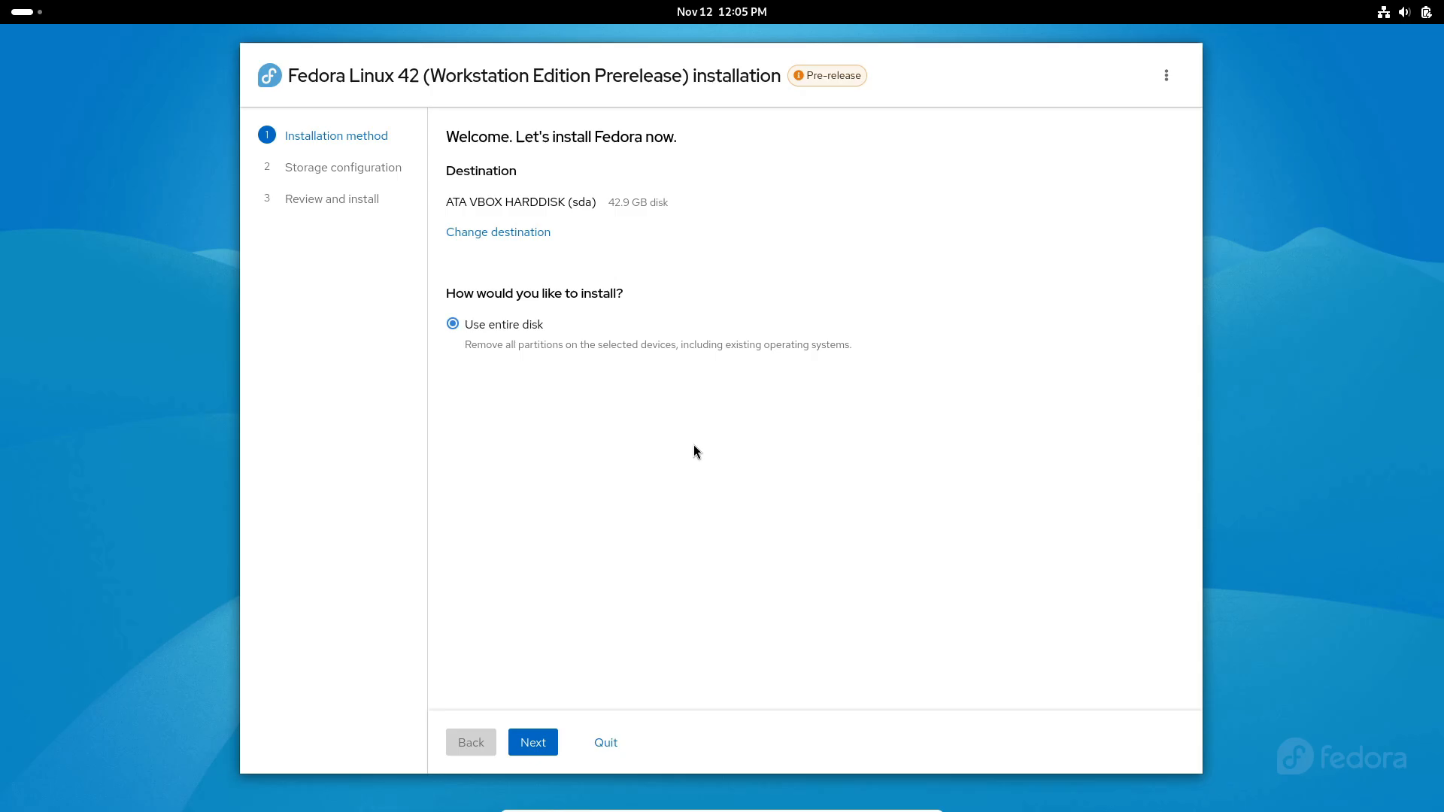
mouse_move(675, 414)
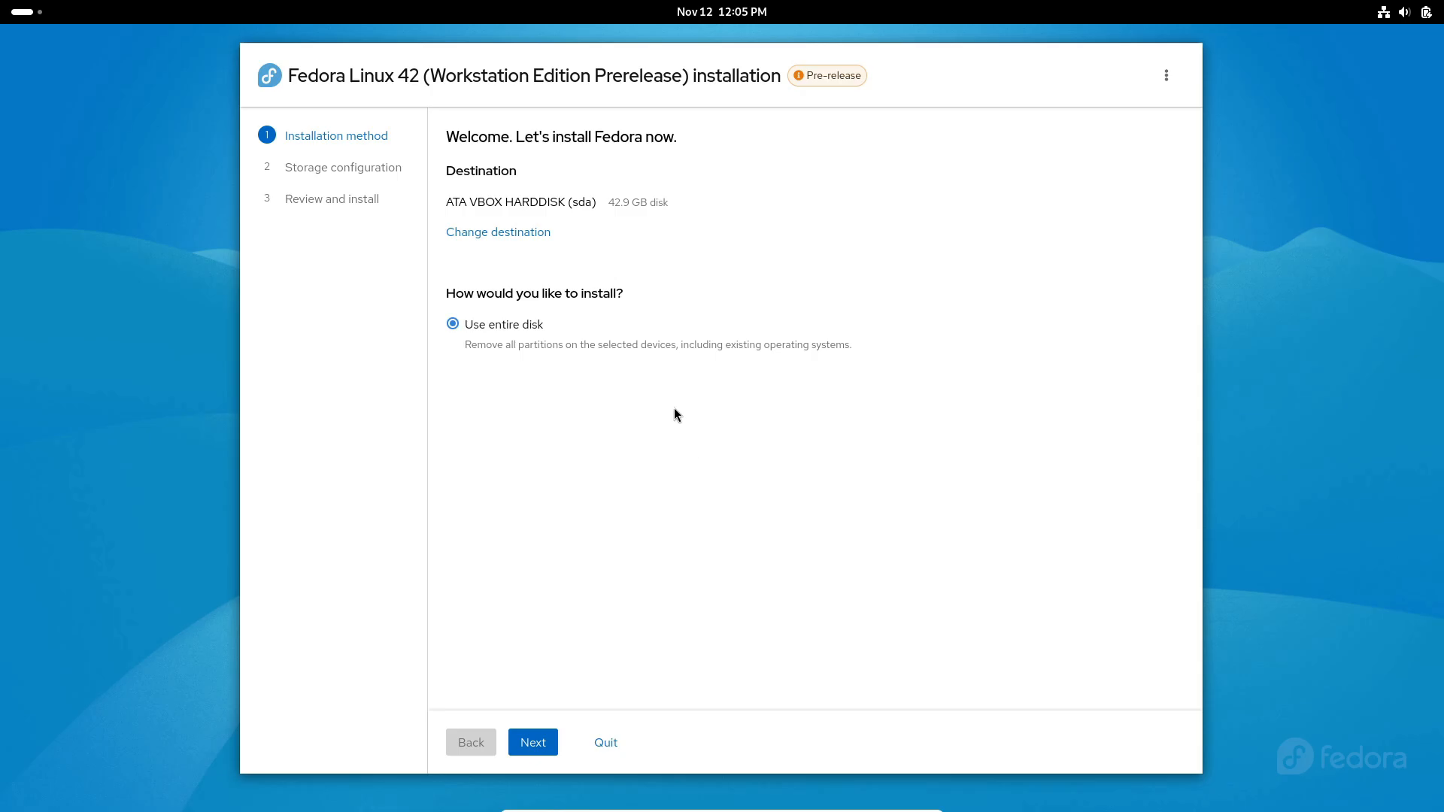
Keep the 42.9 GB VBOX disk as entire-disk destination with encryption off.
left_click(497, 233)
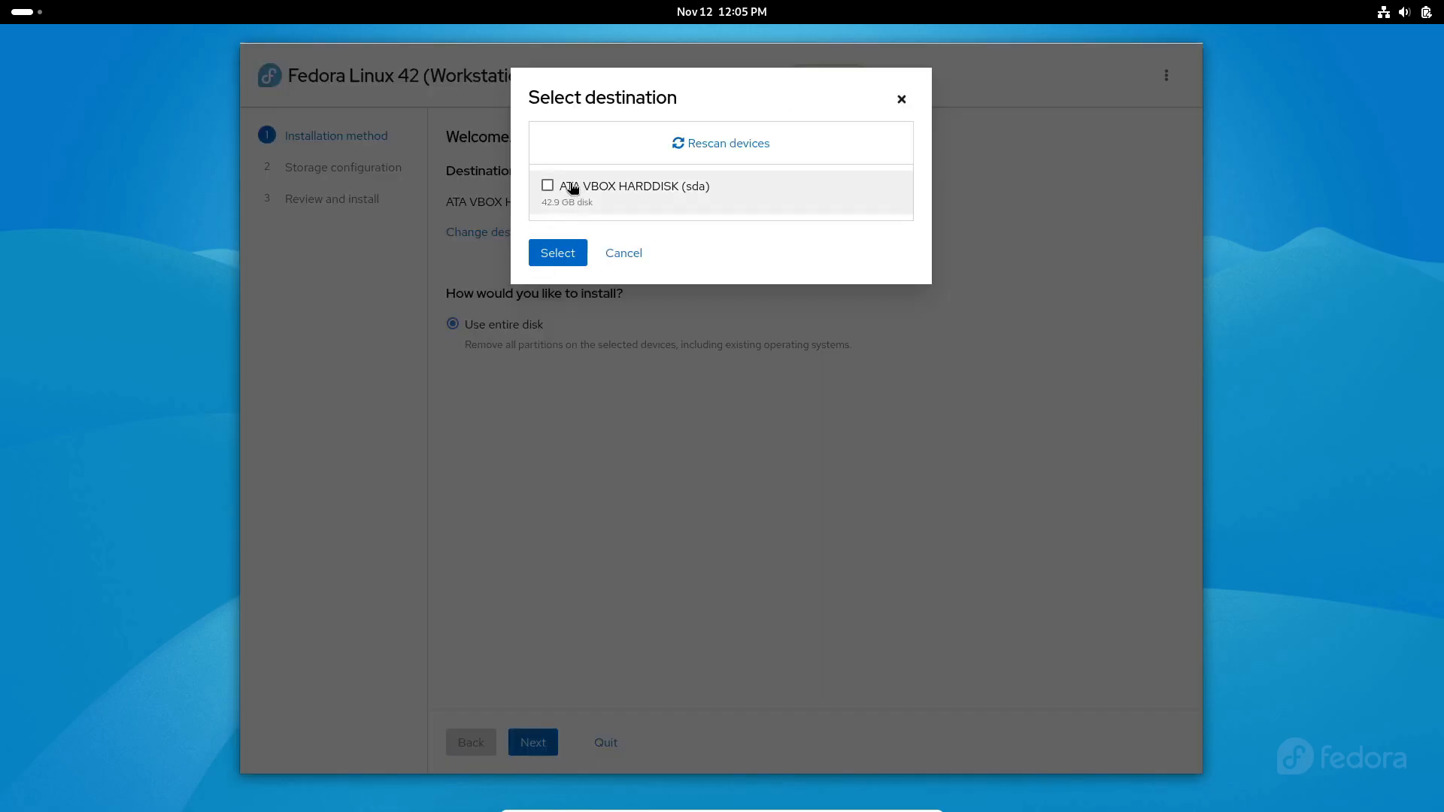
left_click(558, 253)
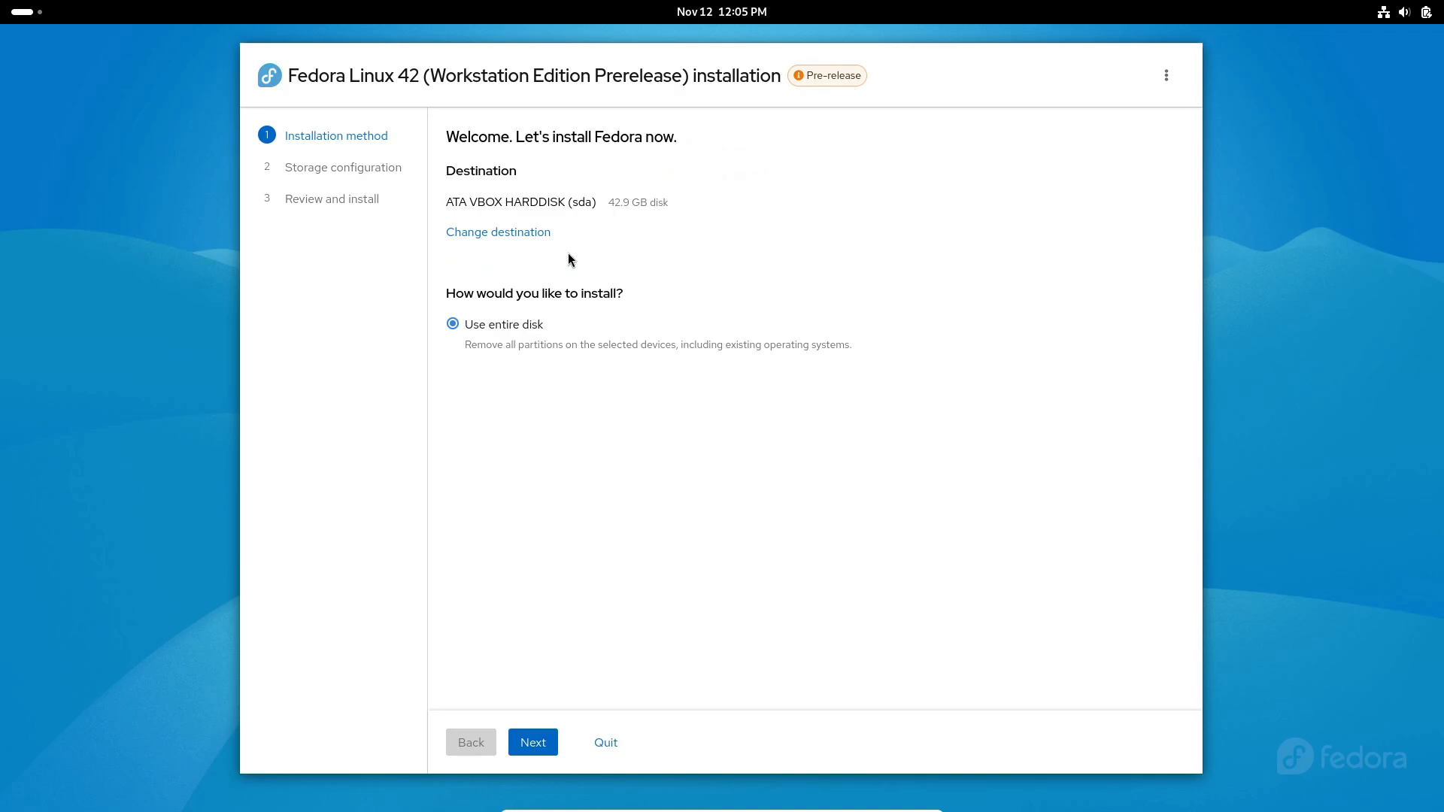
mouse_move(589, 607)
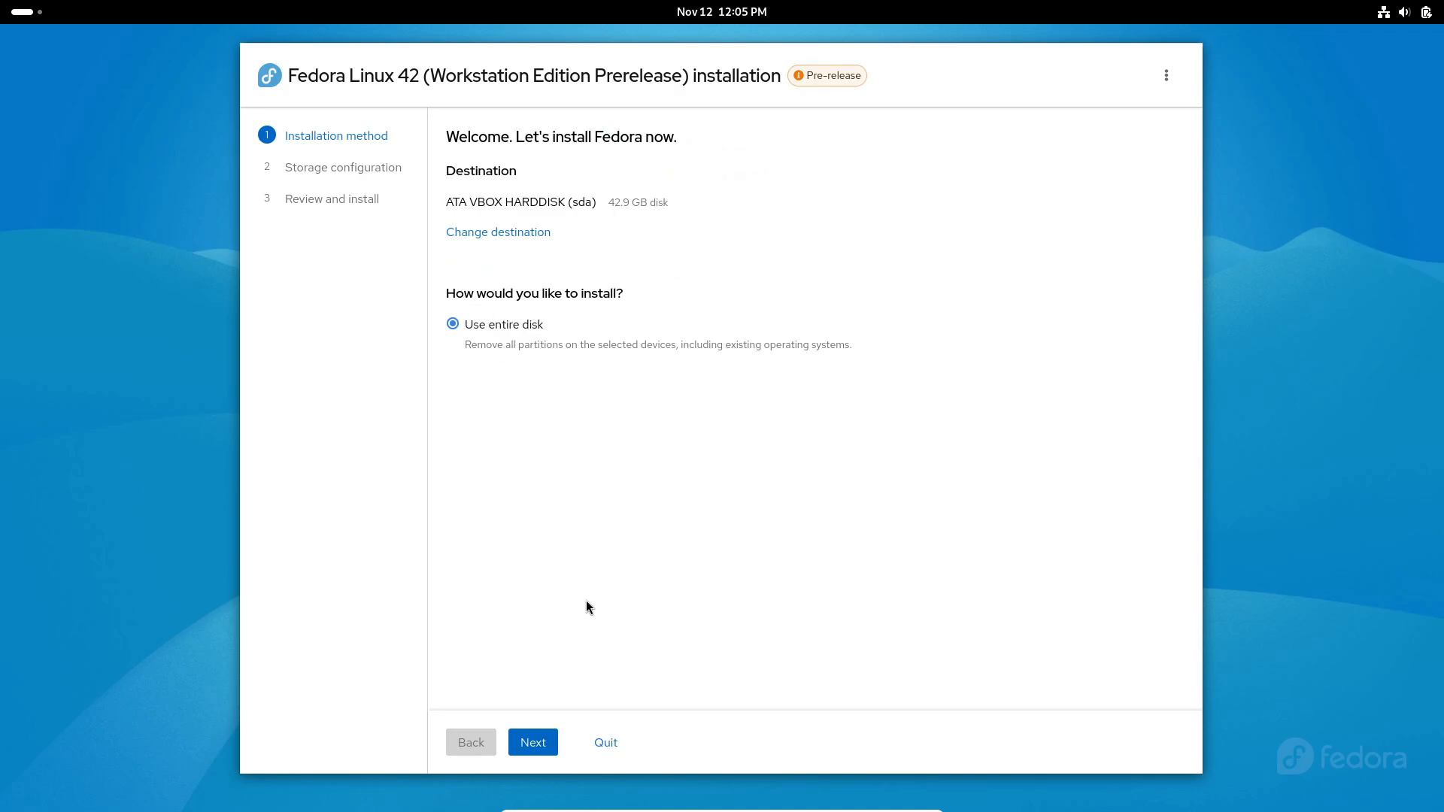
left_click(532, 742)
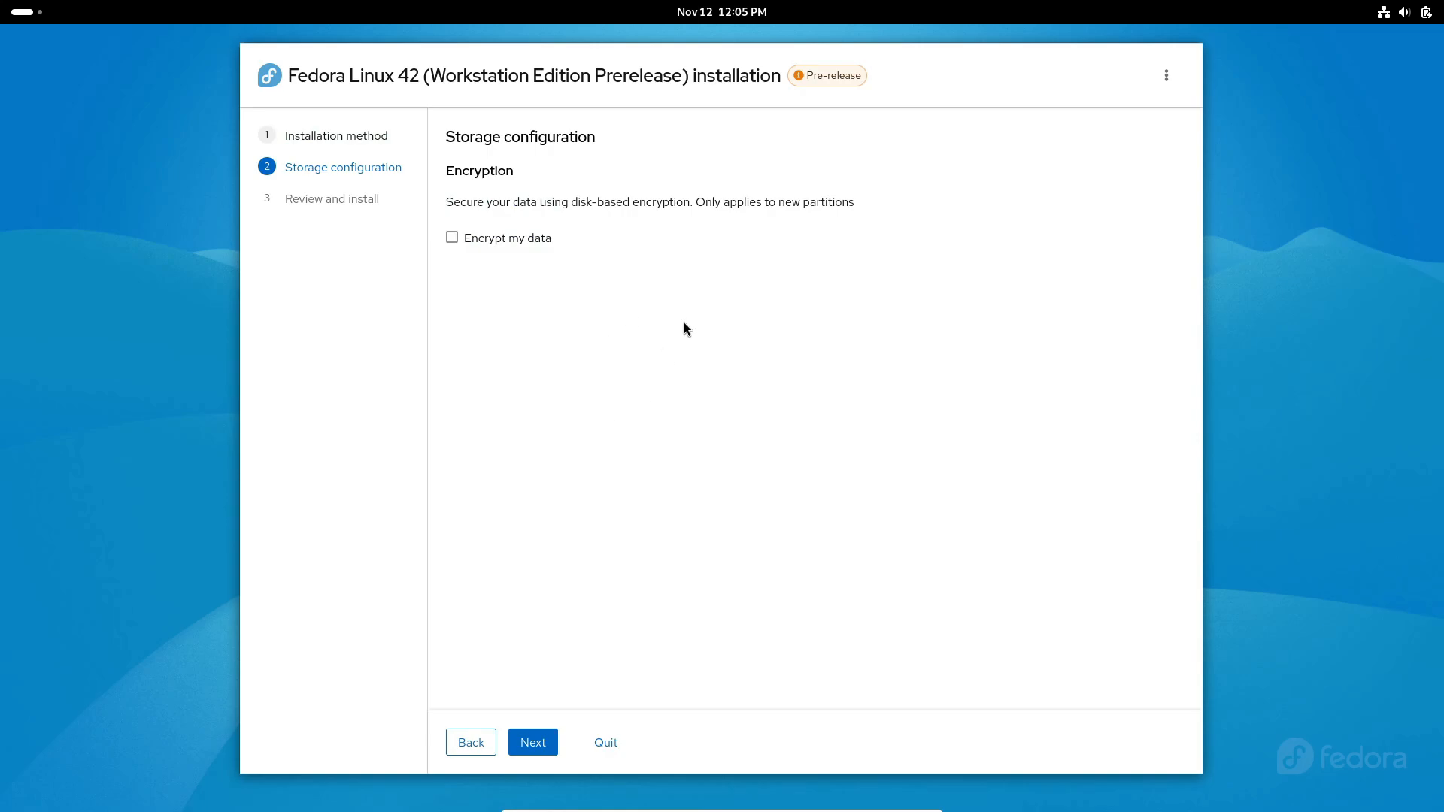
left_click(532, 742)
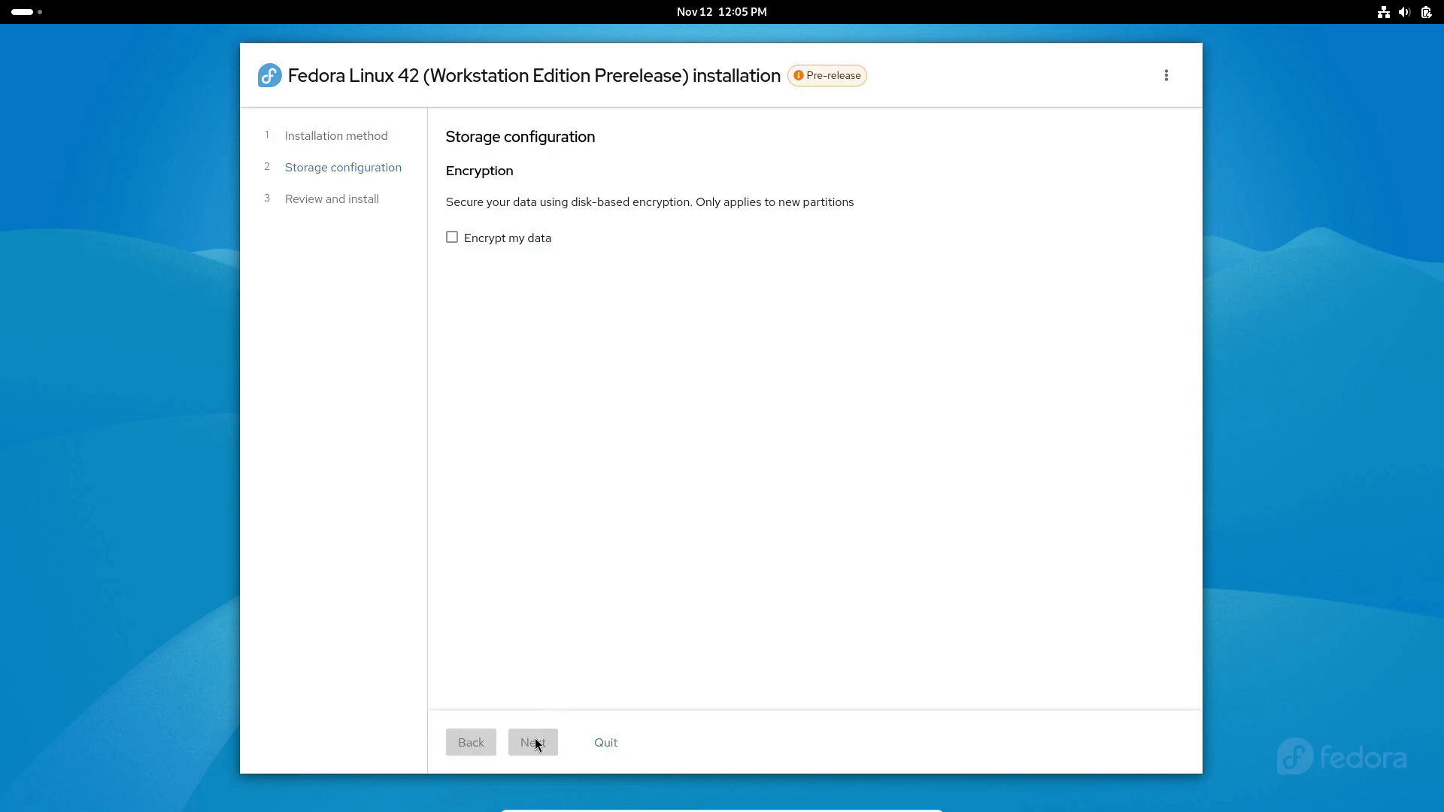
left_click(532, 742)
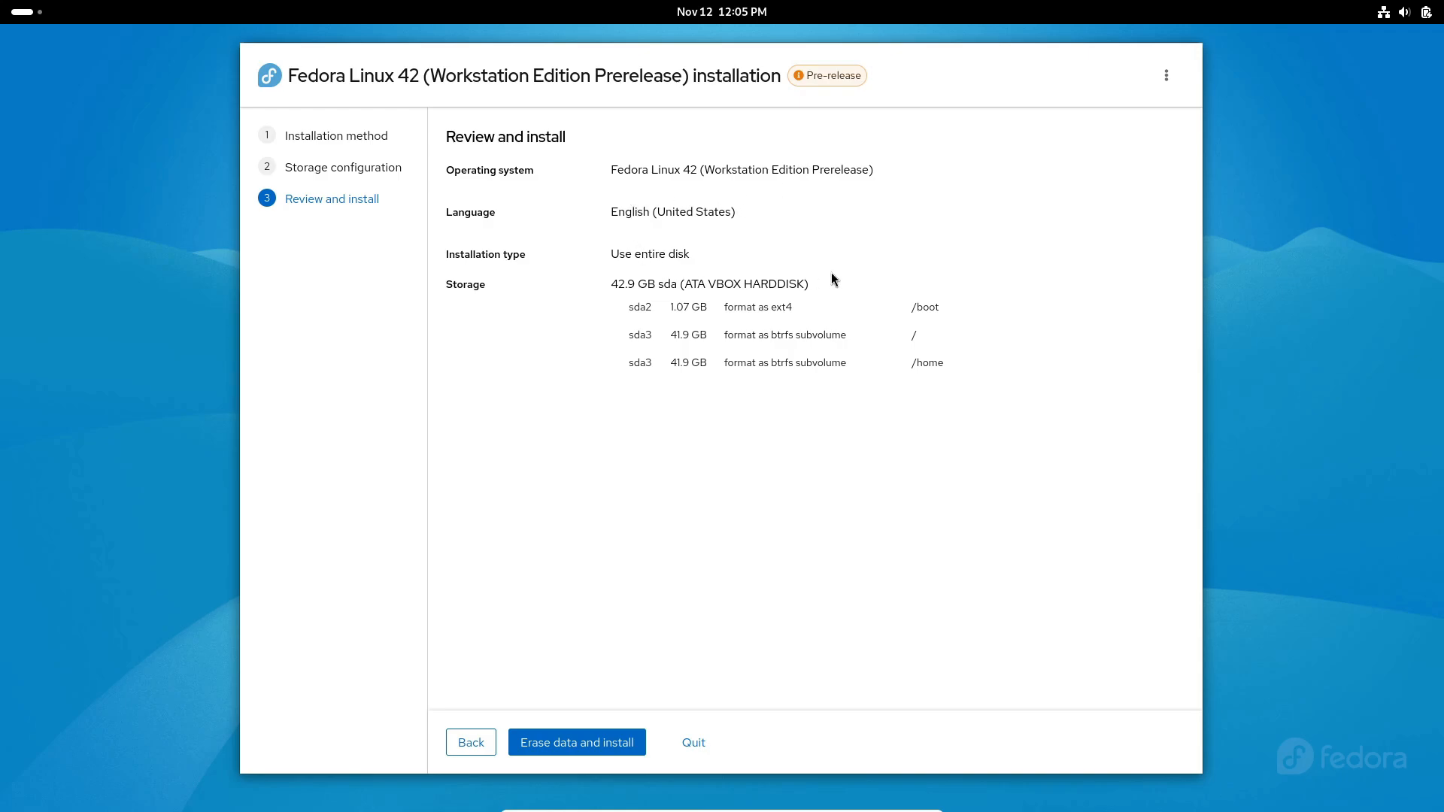
mouse_move(717, 461)
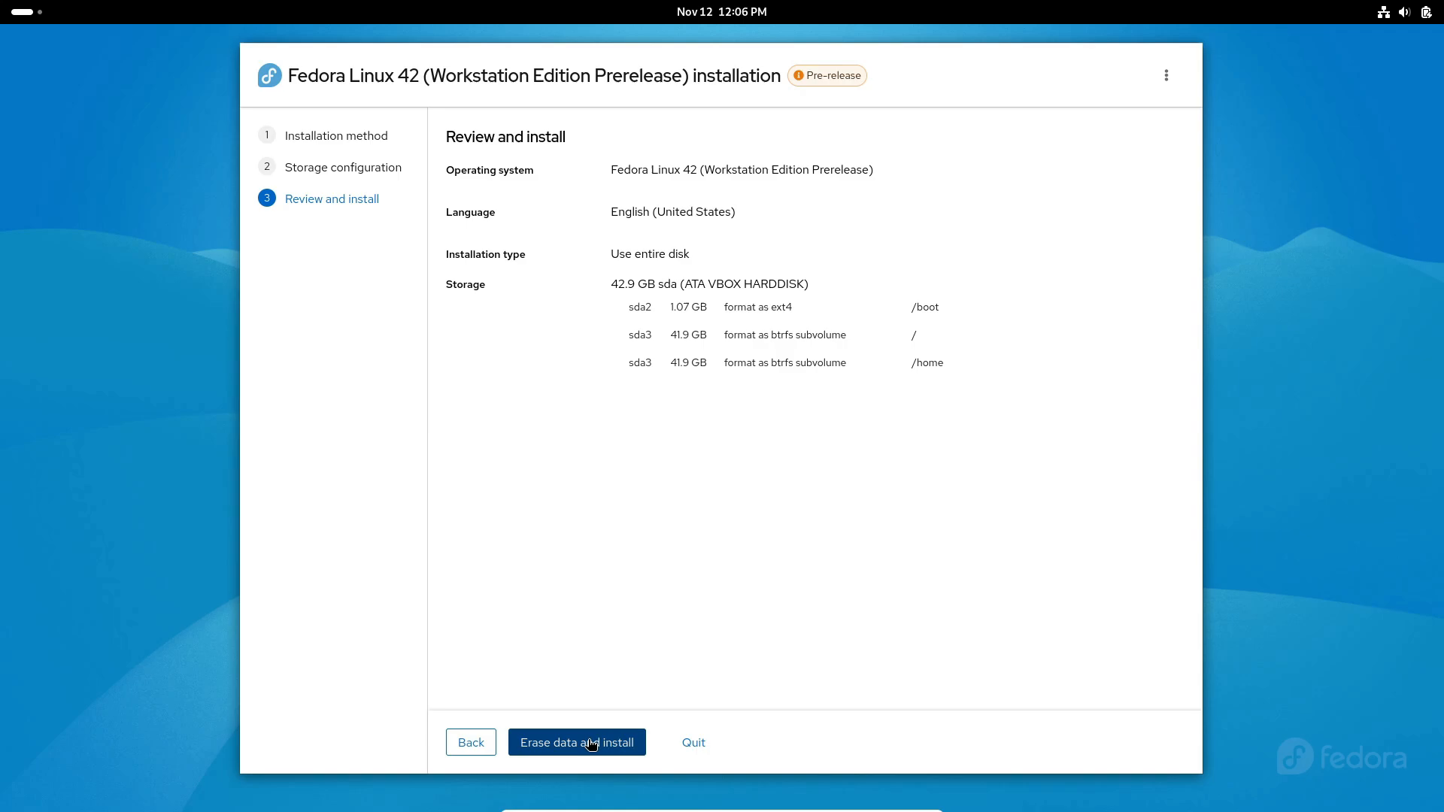
Erase the disk and install Fedora Linux 42 Workstation.
left_click(578, 742)
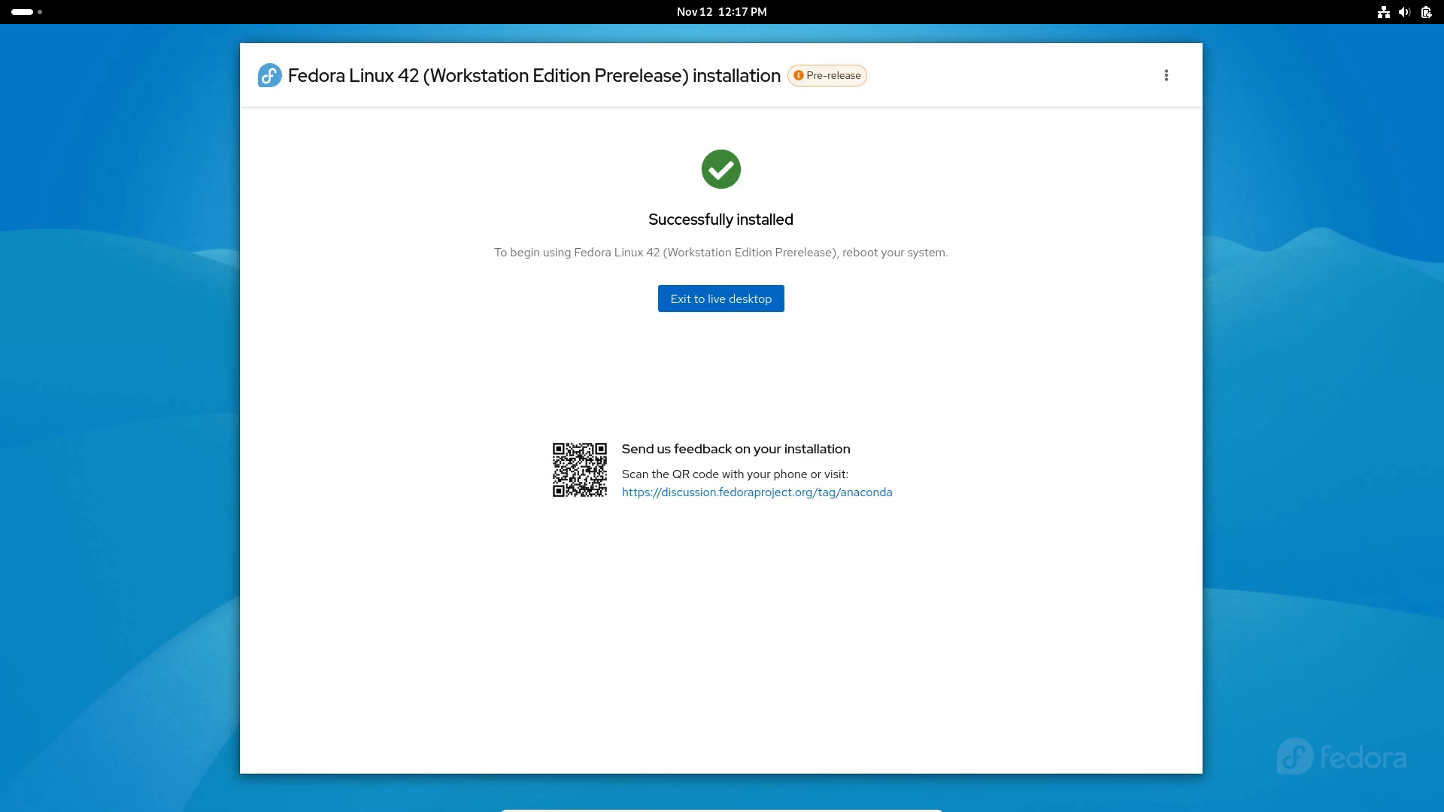
Exit the installer and accept default language, keyboard, privacy and time zone.
left_click(720, 299)
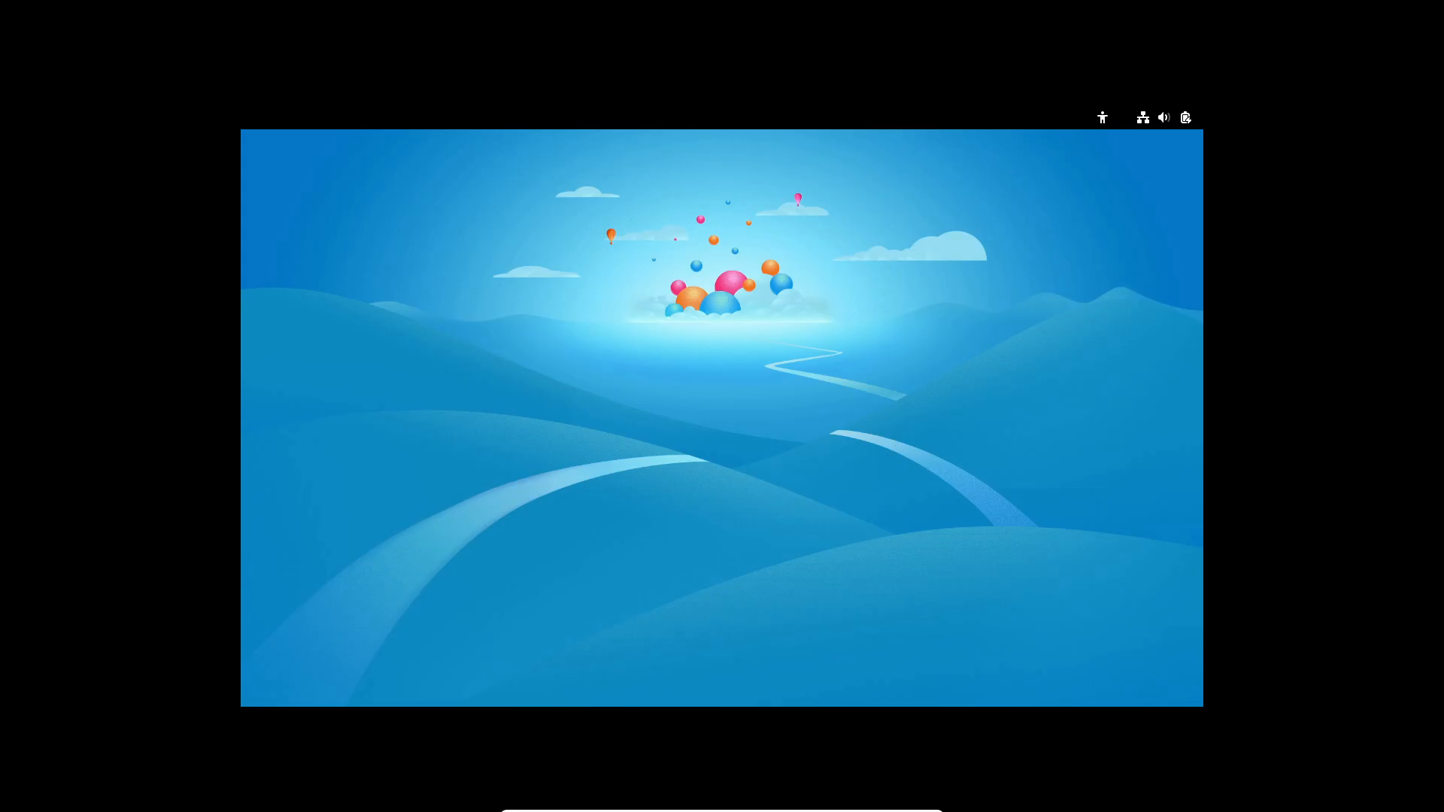
mouse_move(604, 502)
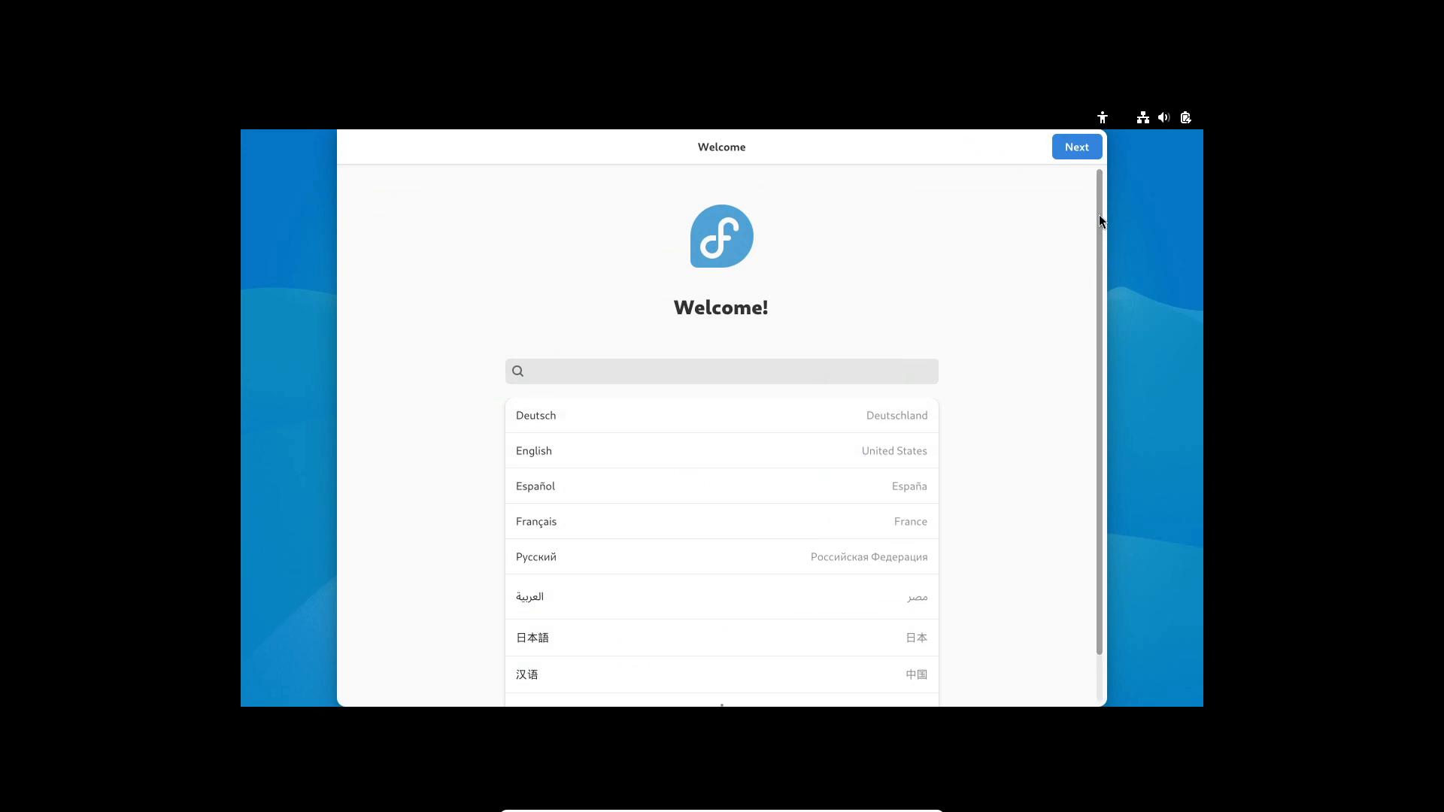
left_click(1174, 118)
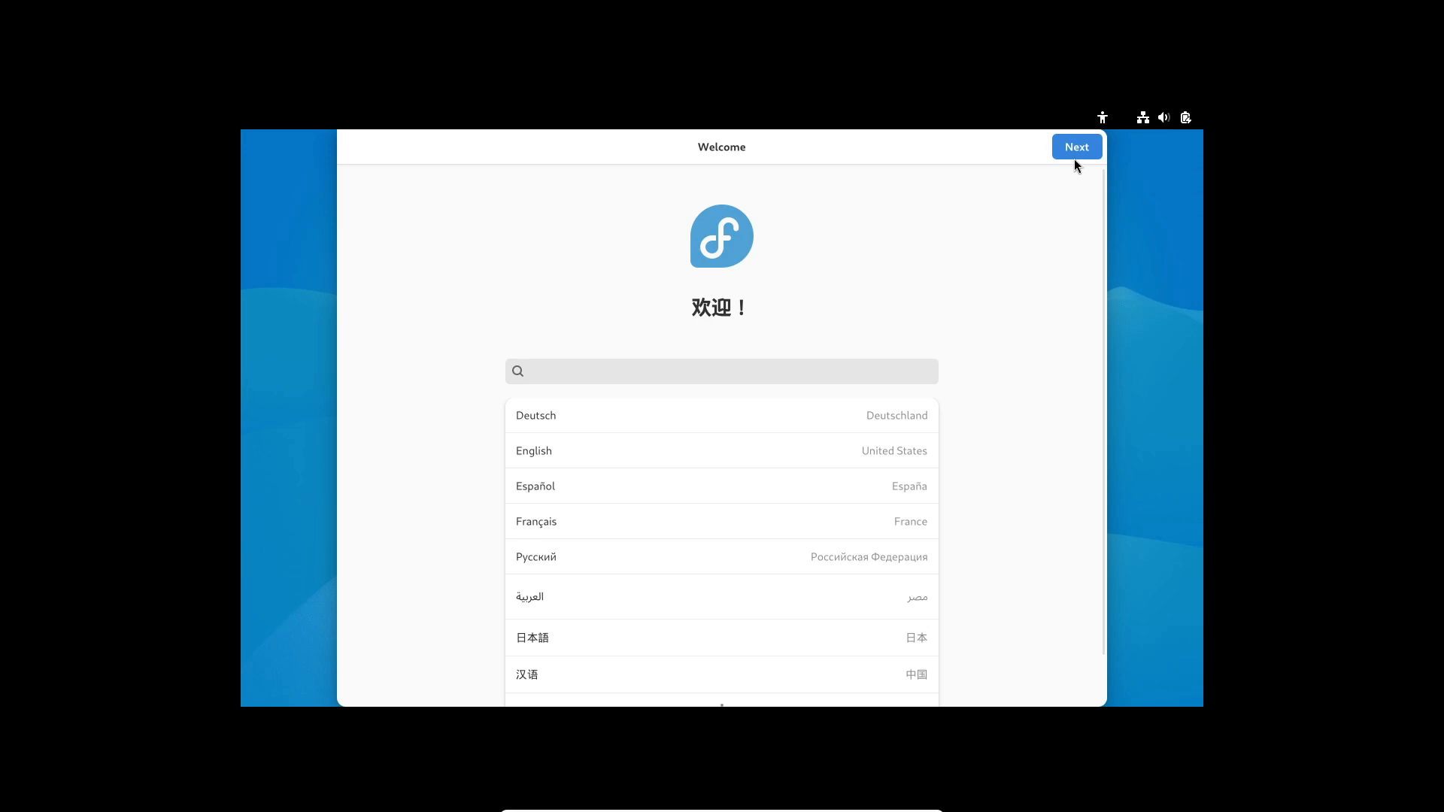
left_click(1075, 147)
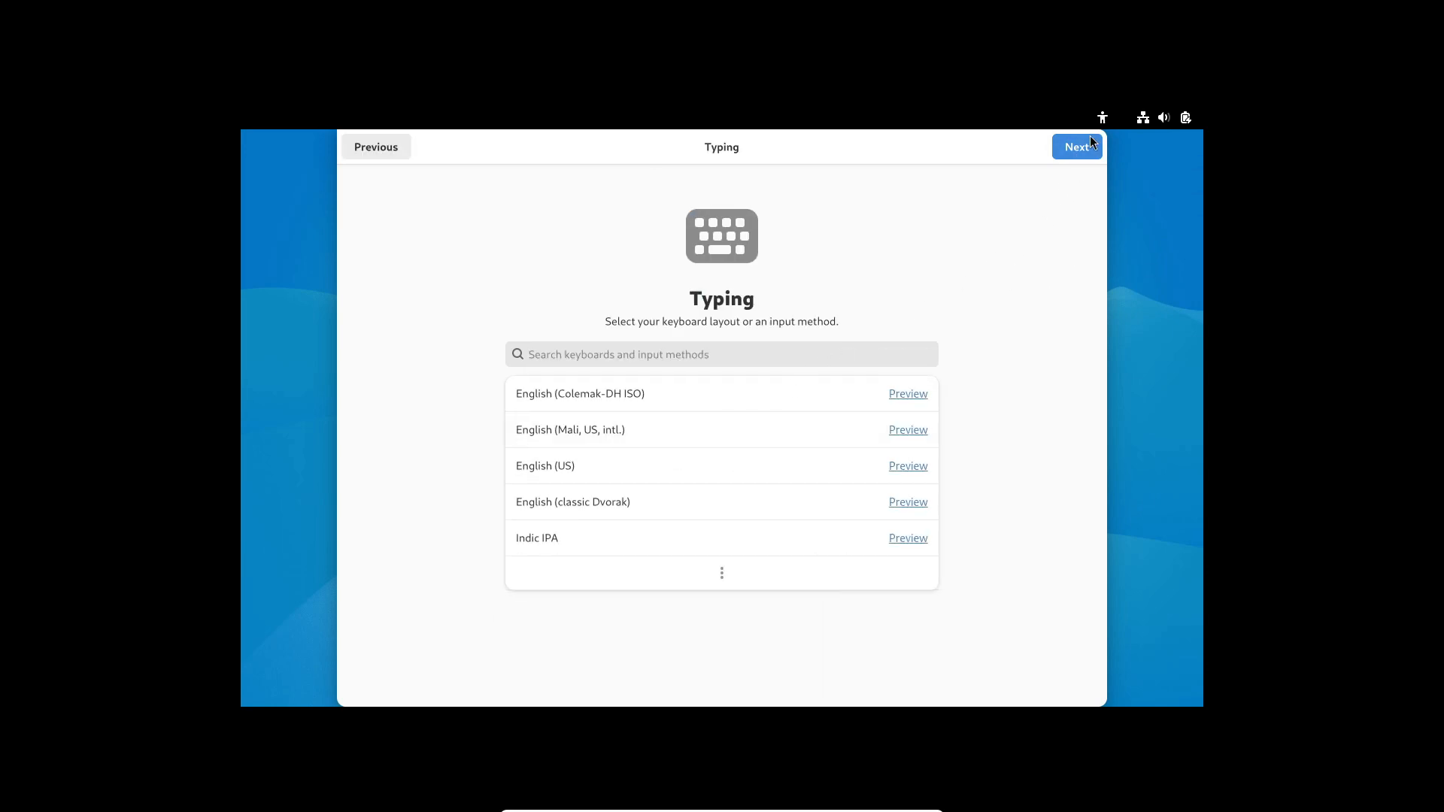
left_click(1075, 146)
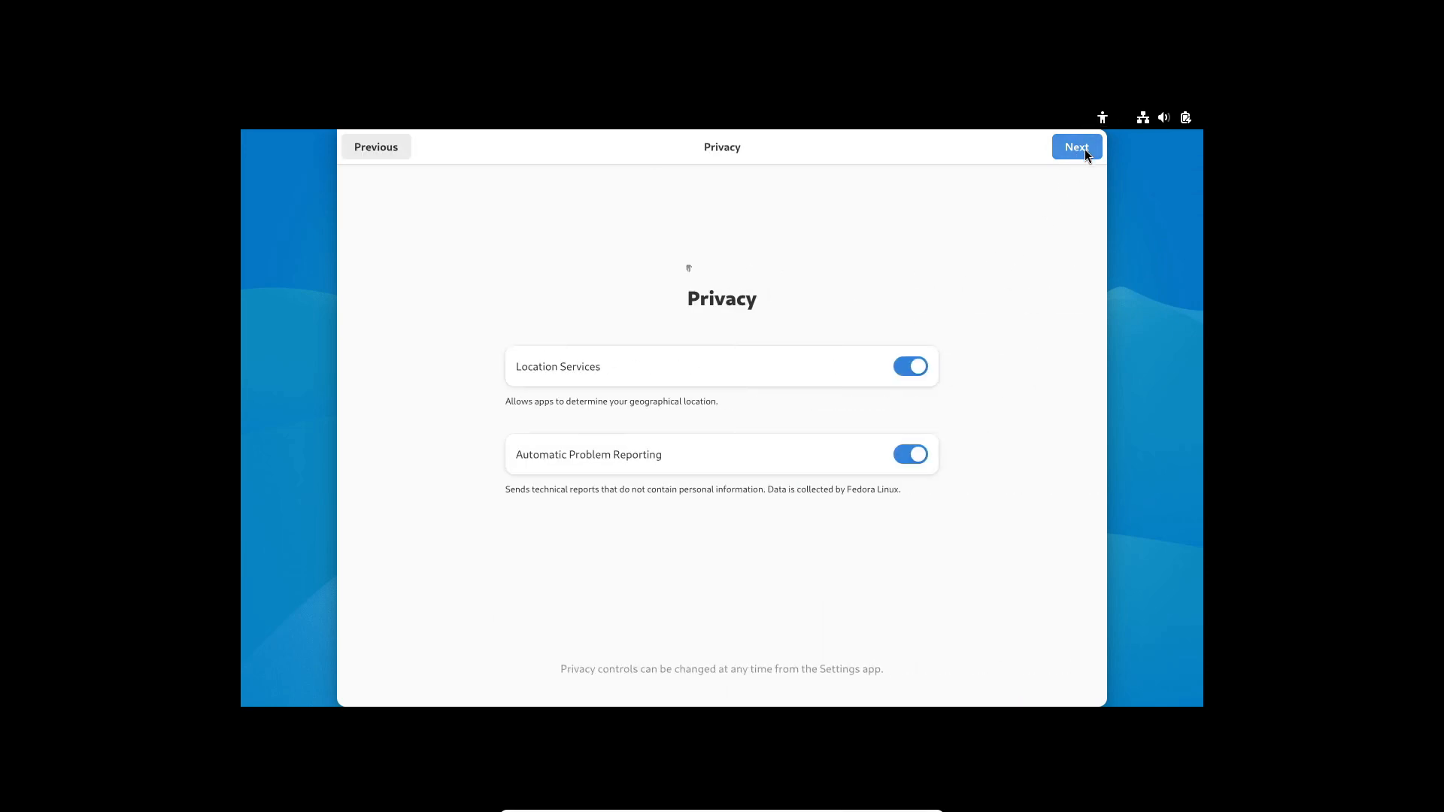
left_click(1075, 147)
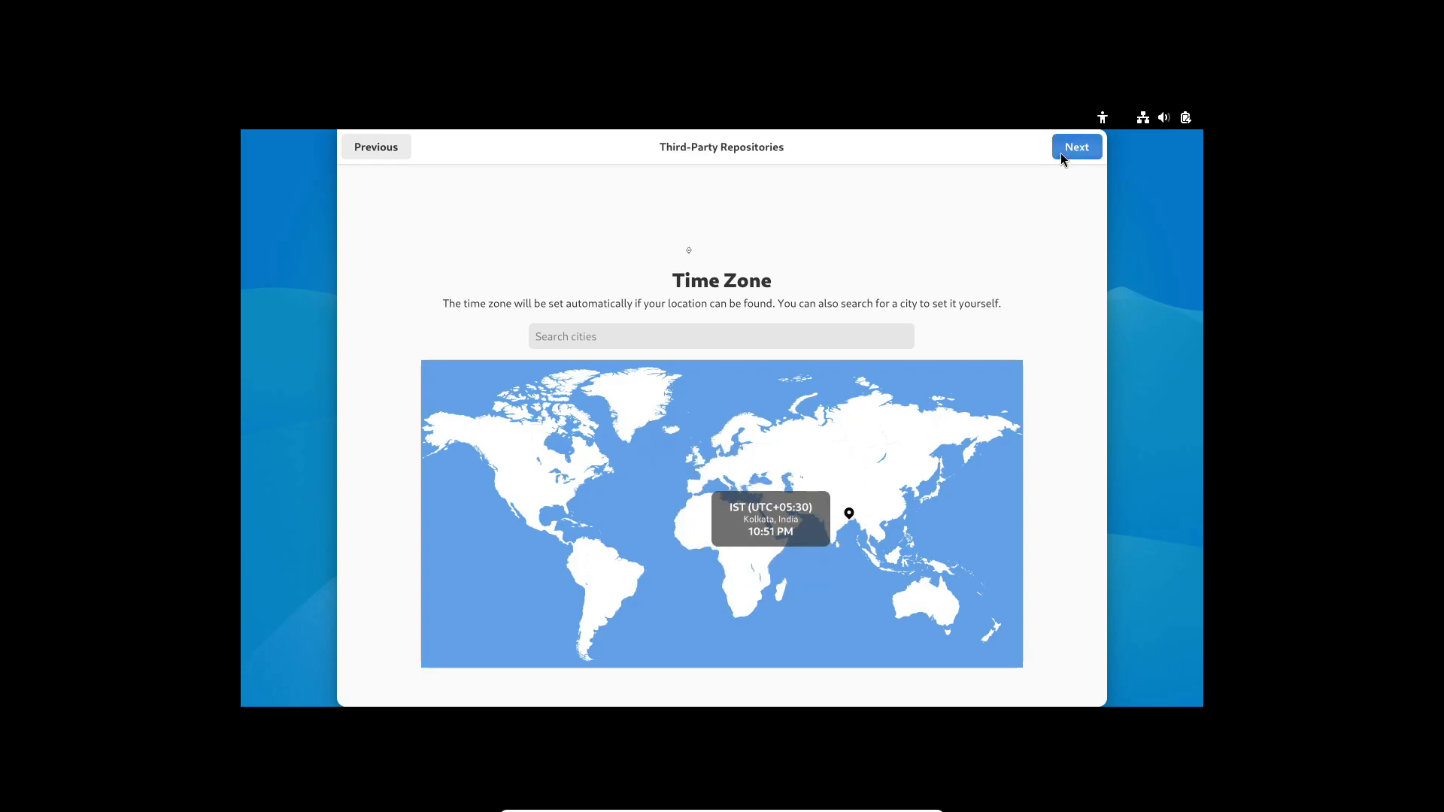
left_click(1075, 147)
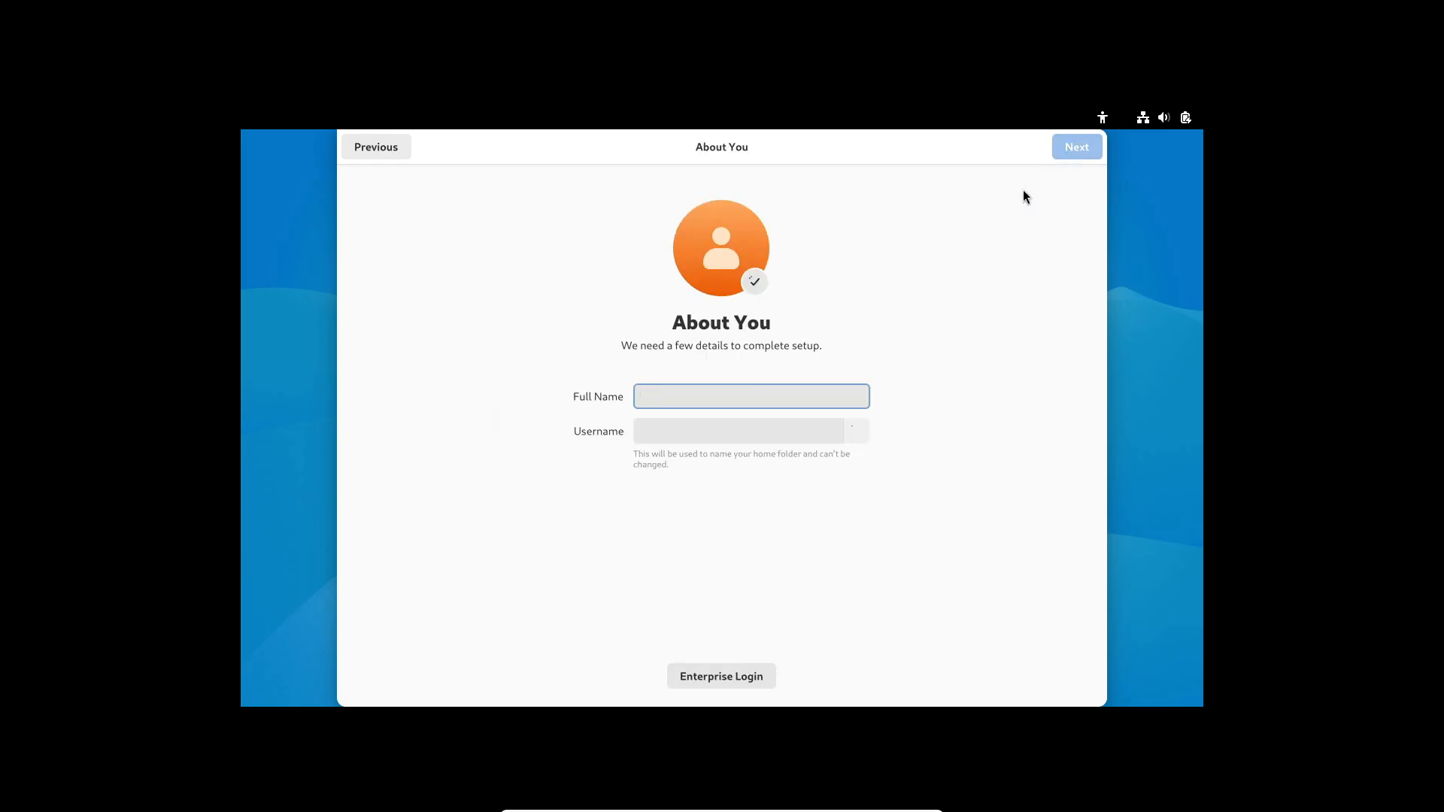
Create the account 'code' with a password and start using Fedora Linux.
type("code")
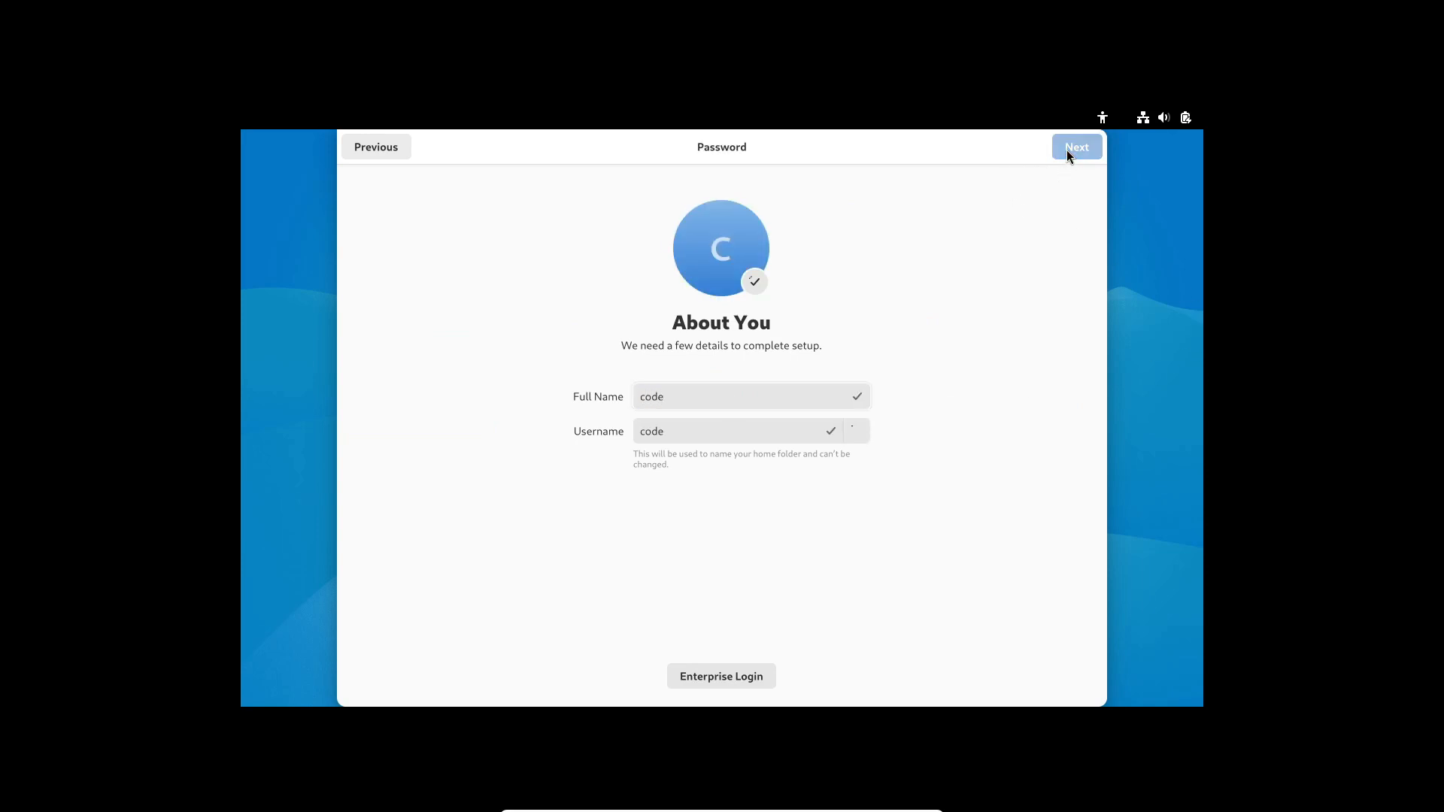
left_click(1074, 146)
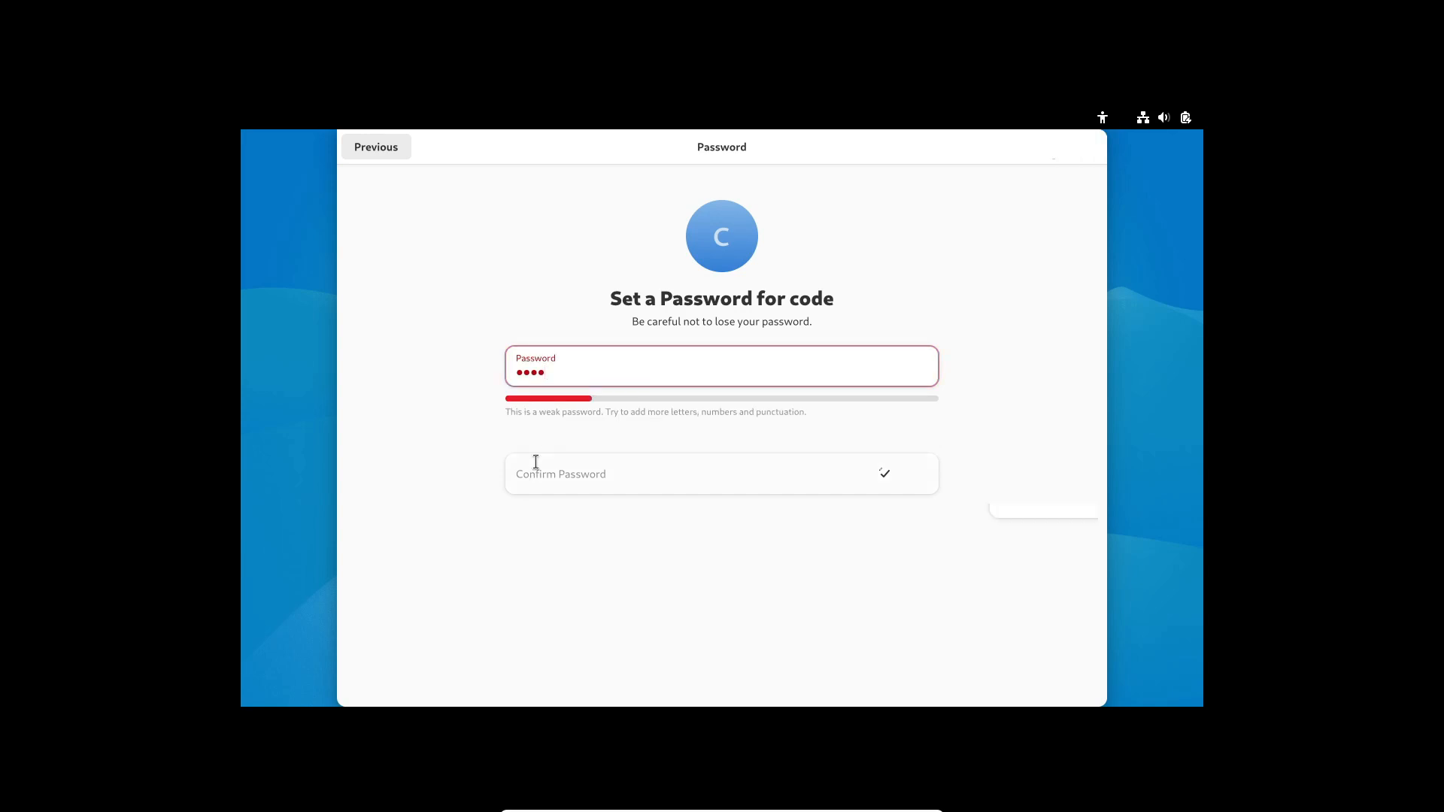
type("••••")
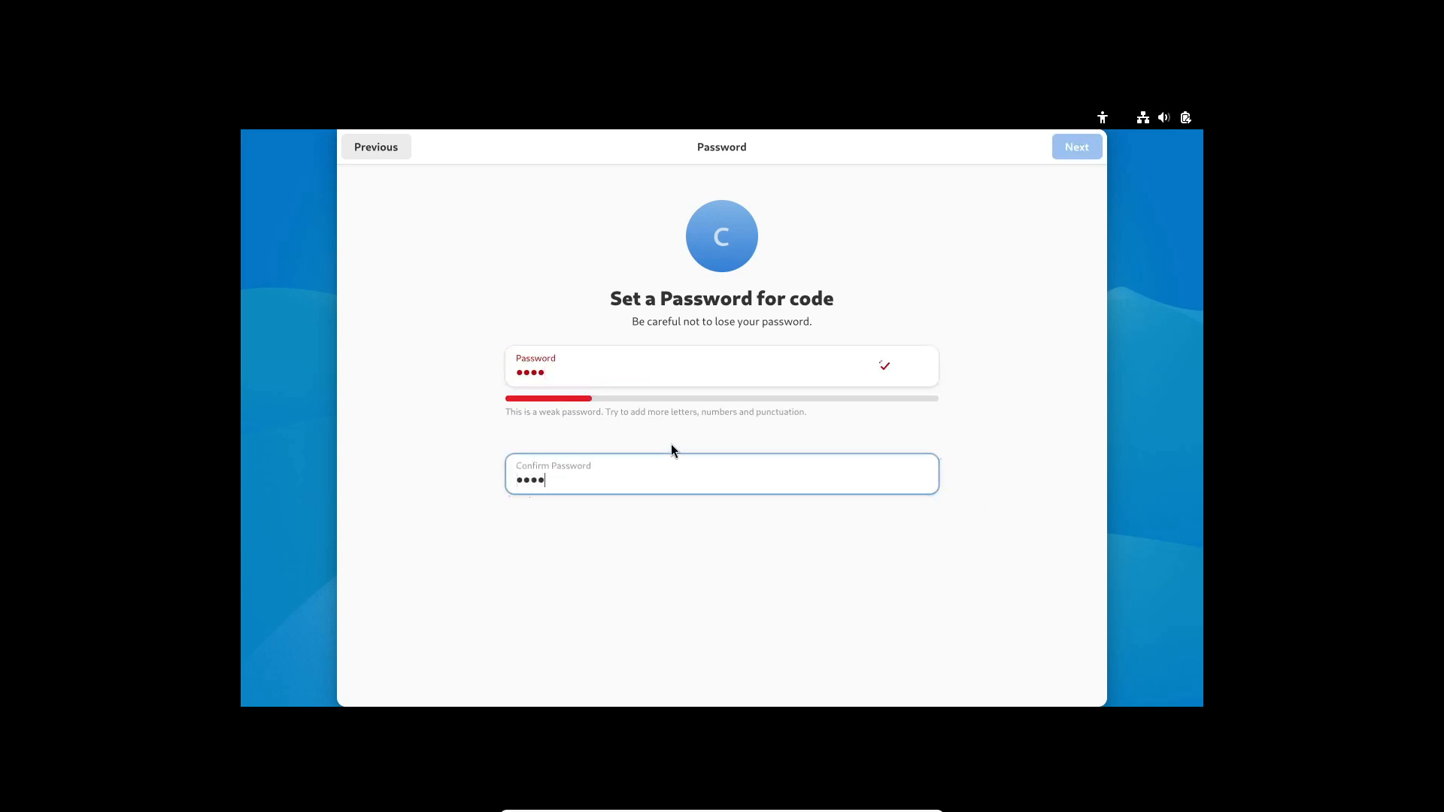
left_click(1076, 147)
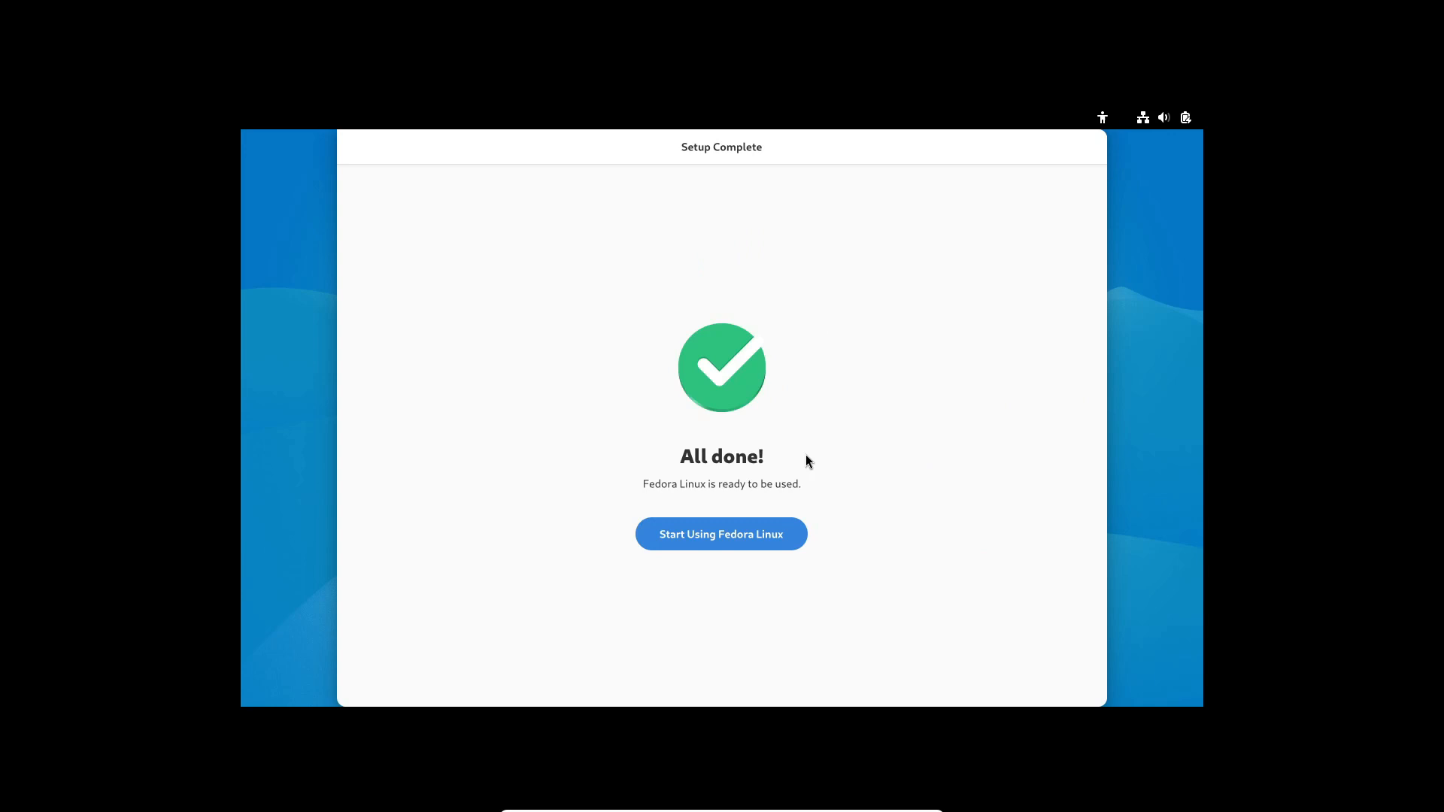
left_click(721, 534)
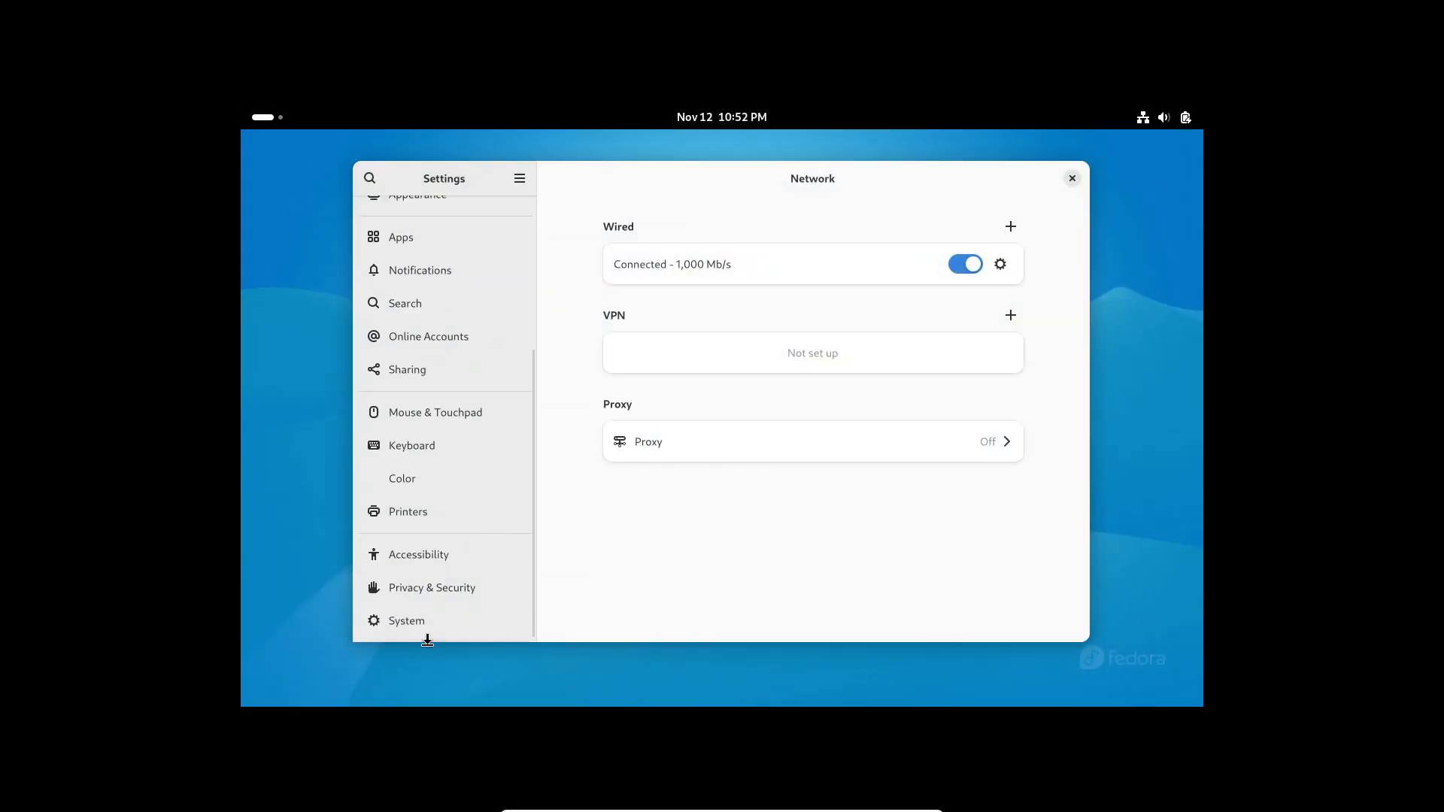
Keep the 1920 × 1080 resolution under System > Displays.
left_click(406, 620)
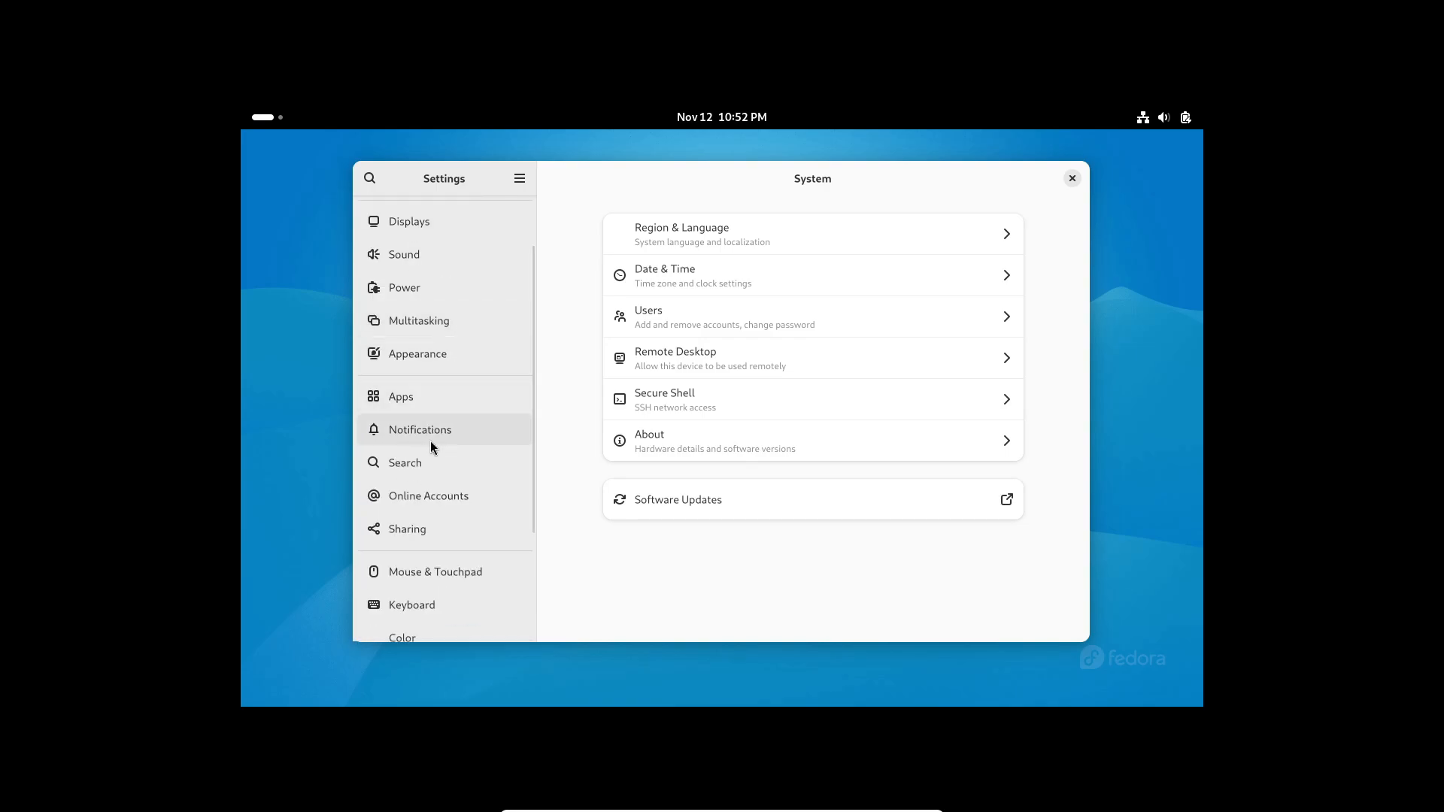
left_click(408, 221)
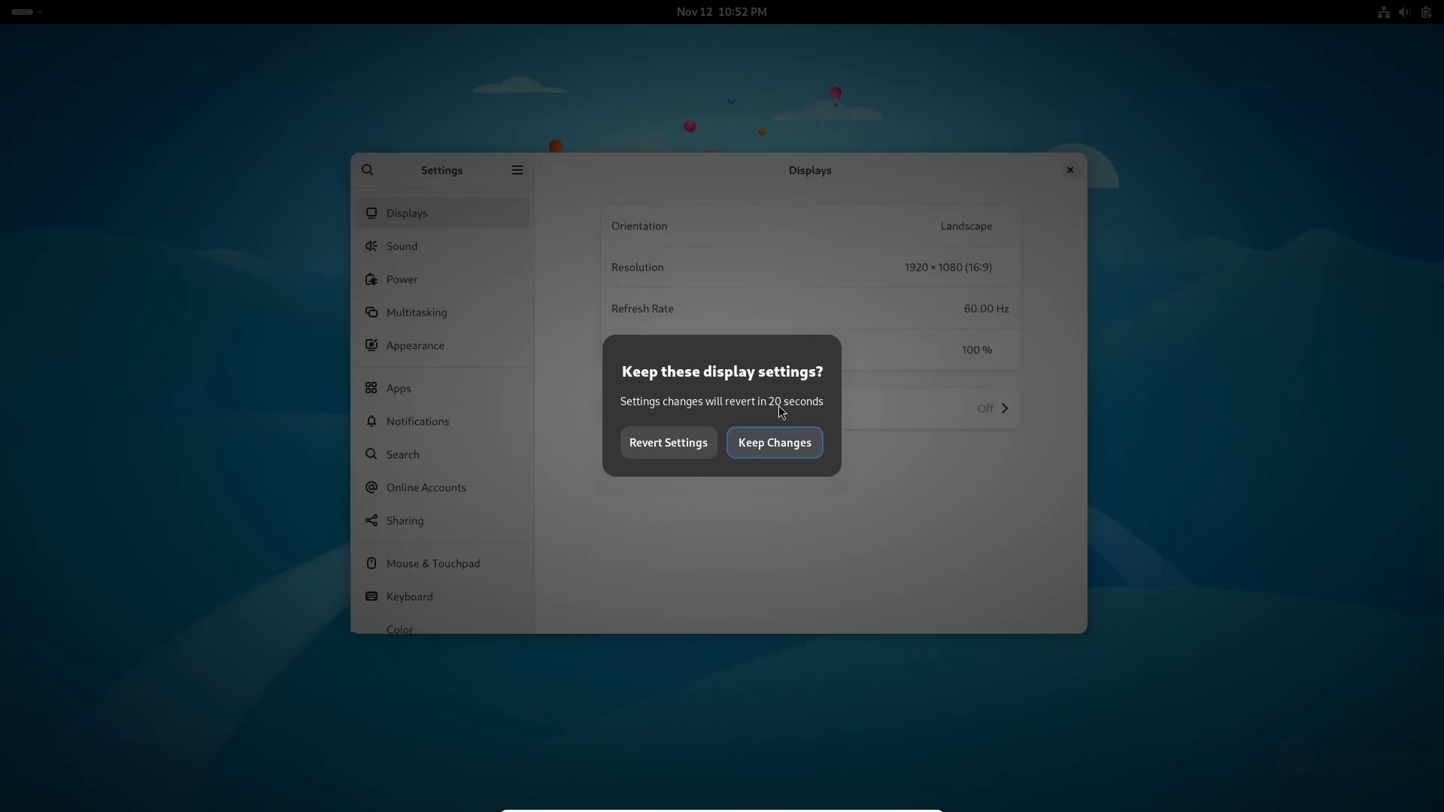
left_click(774, 443)
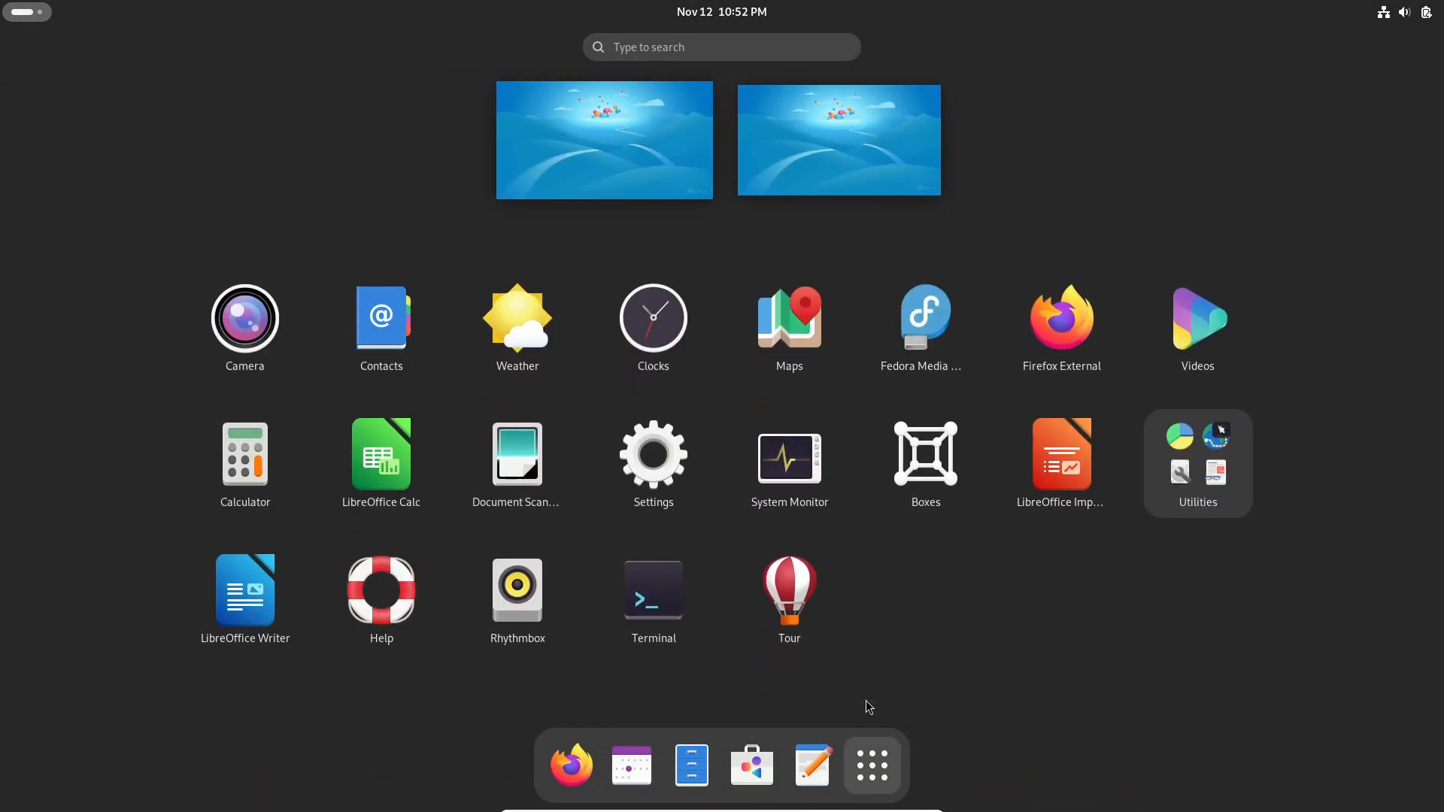
left_click(653, 452)
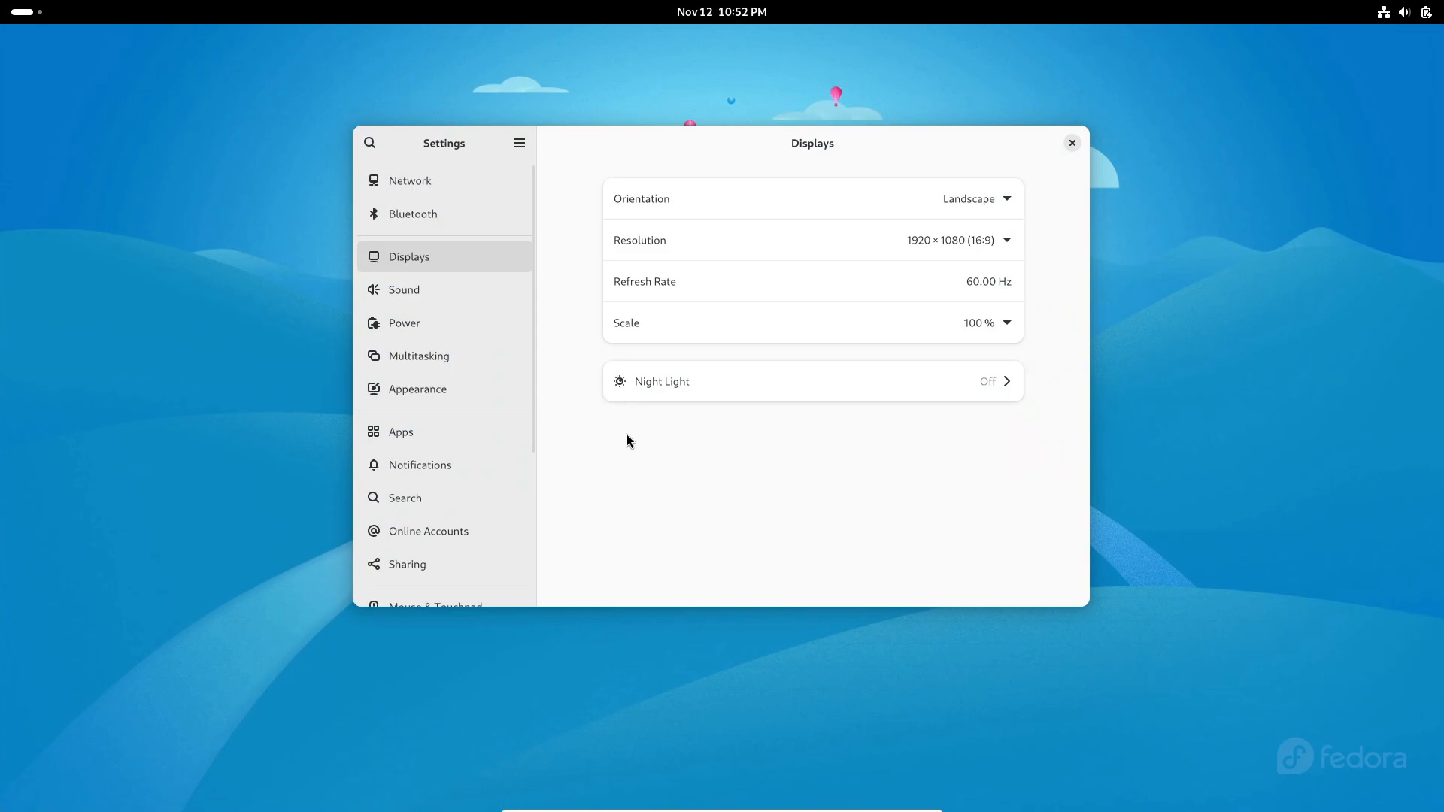
scroll("down", 3)
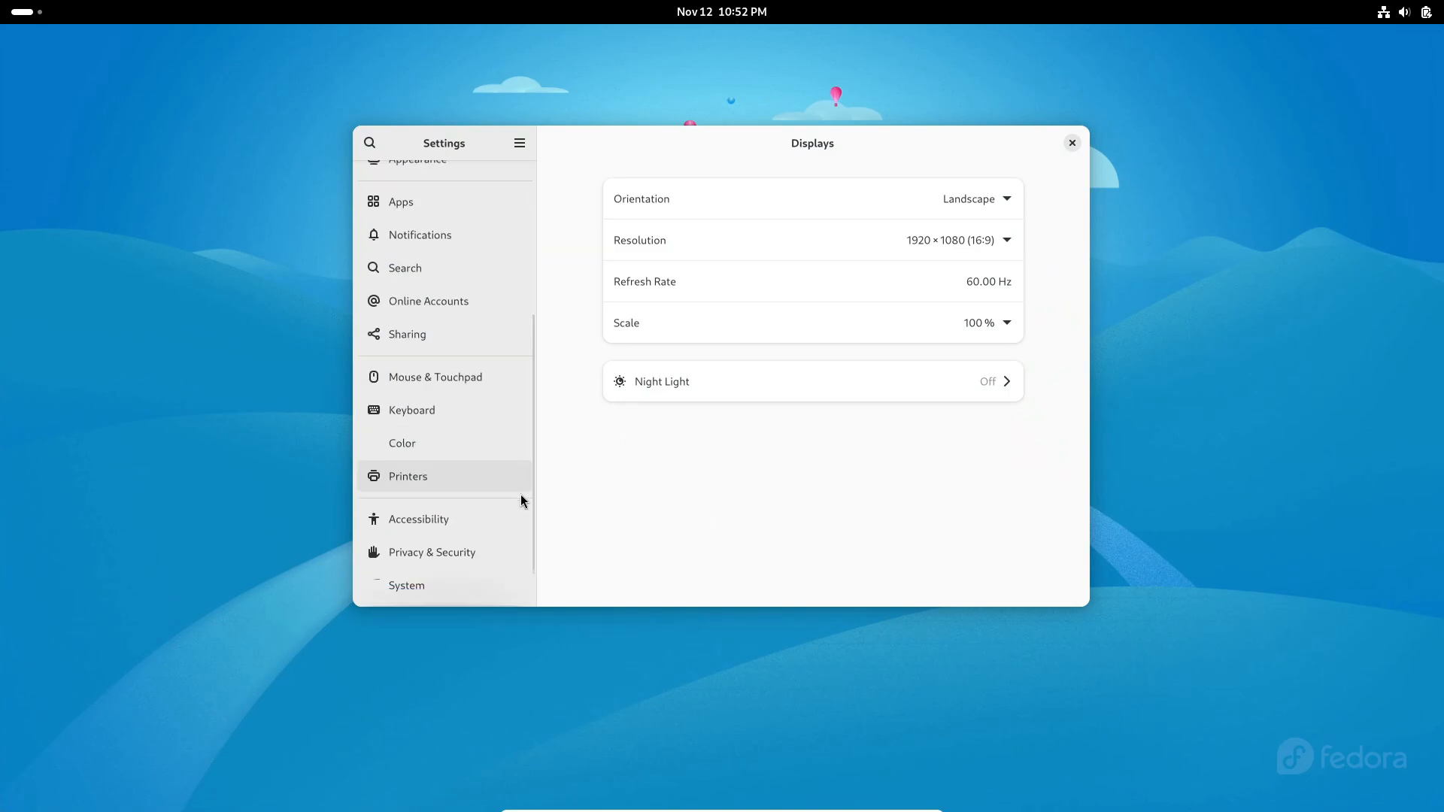
Check System Details shows Fedora Linux 42 with GNOME 47, then close it.
left_click(406, 585)
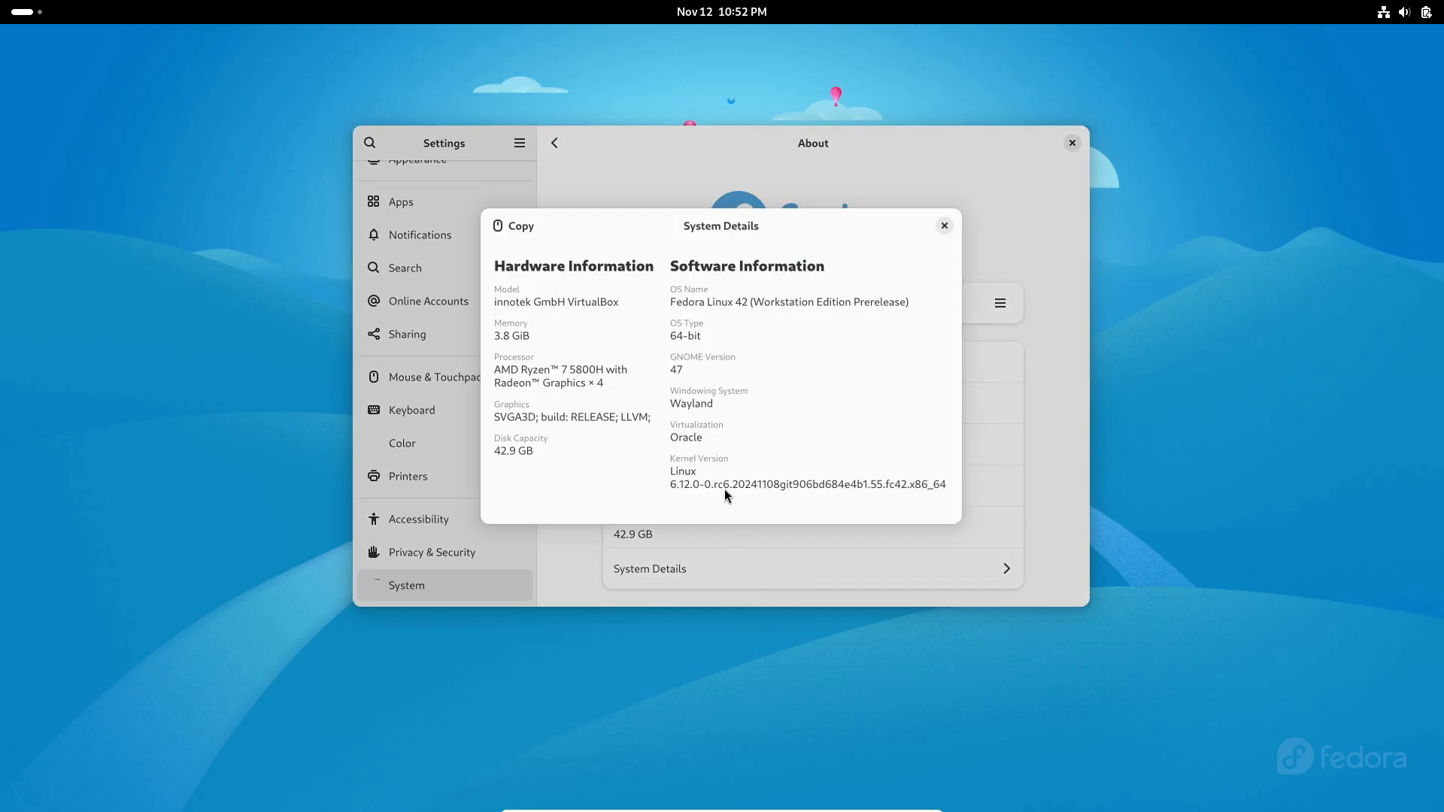
double_click(685, 302)
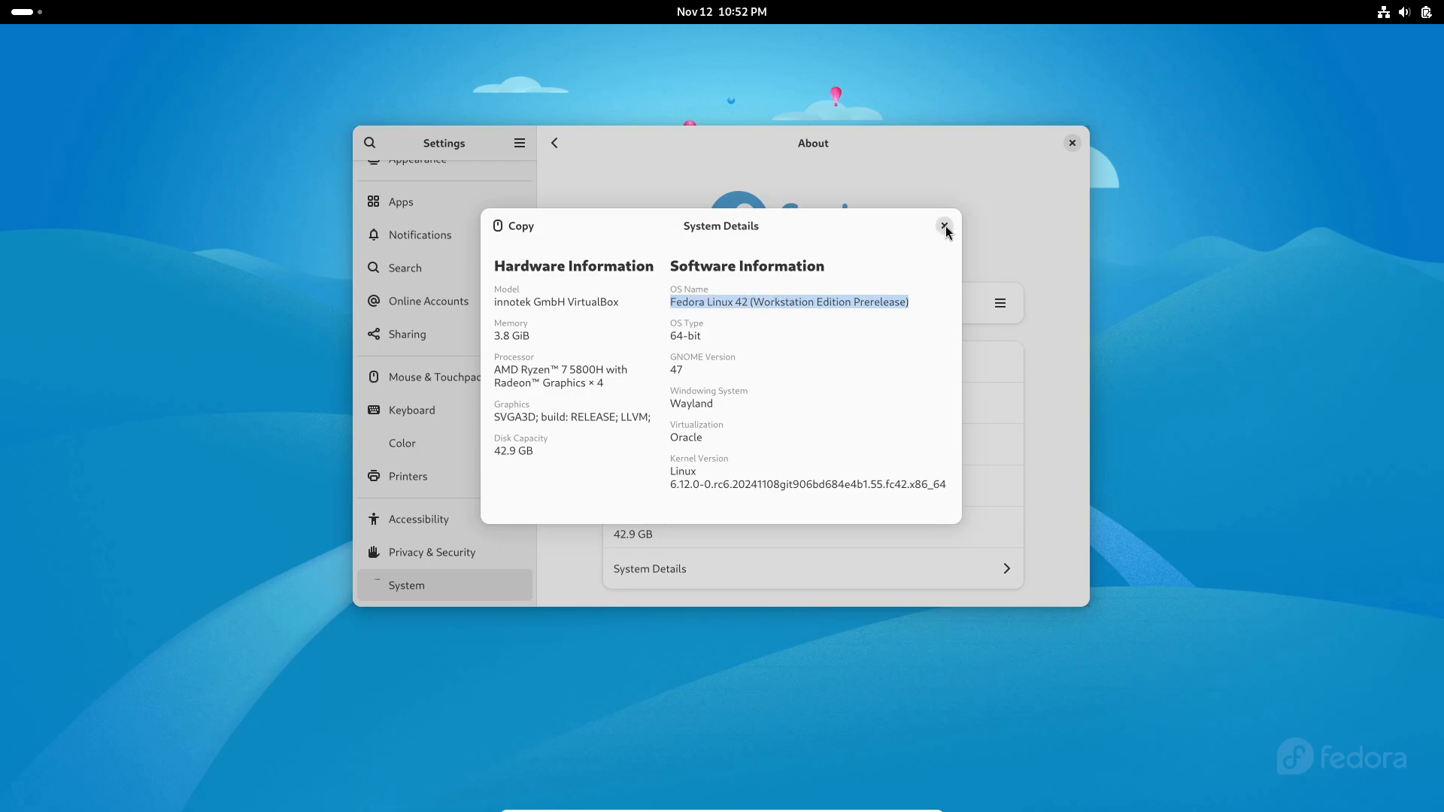
left_click(943, 226)
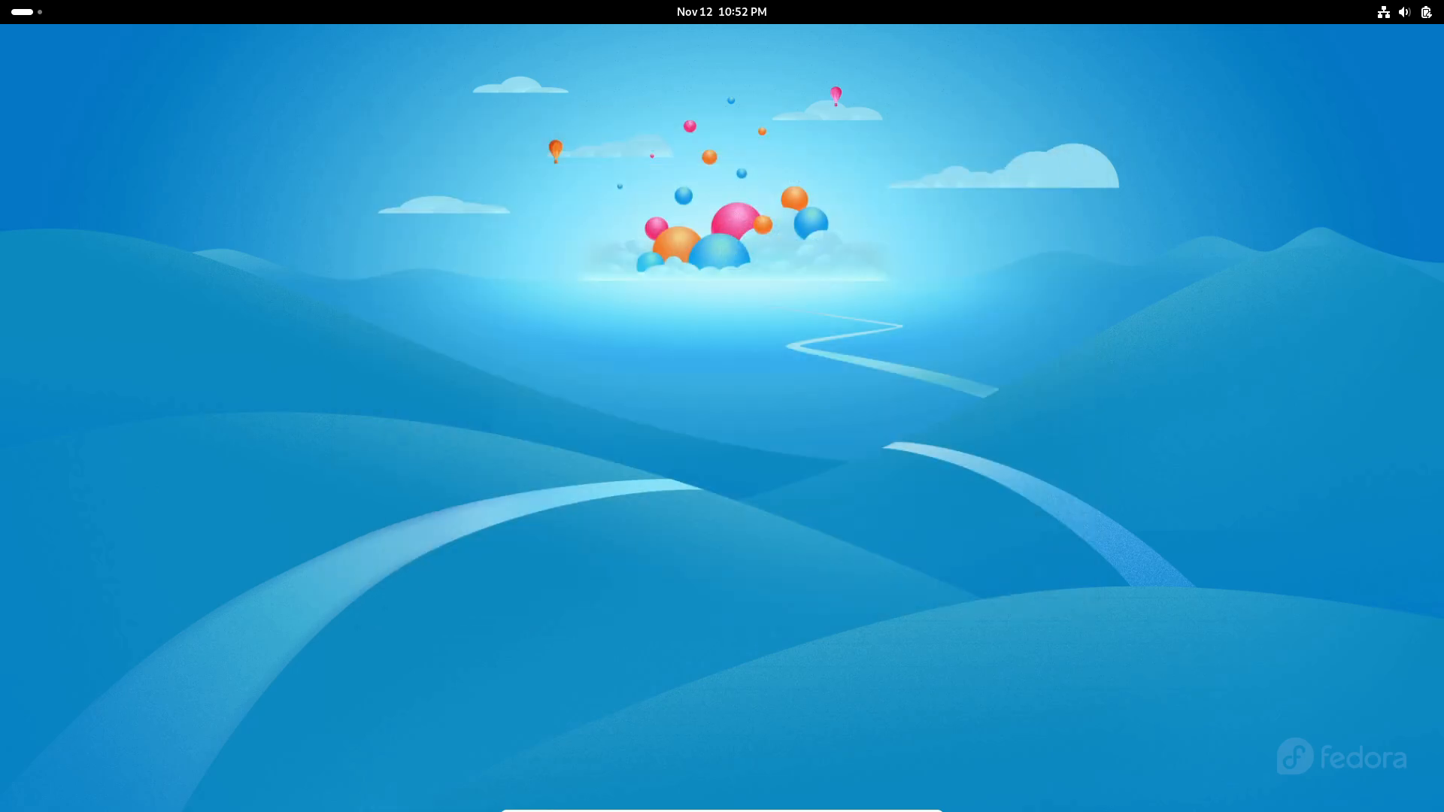